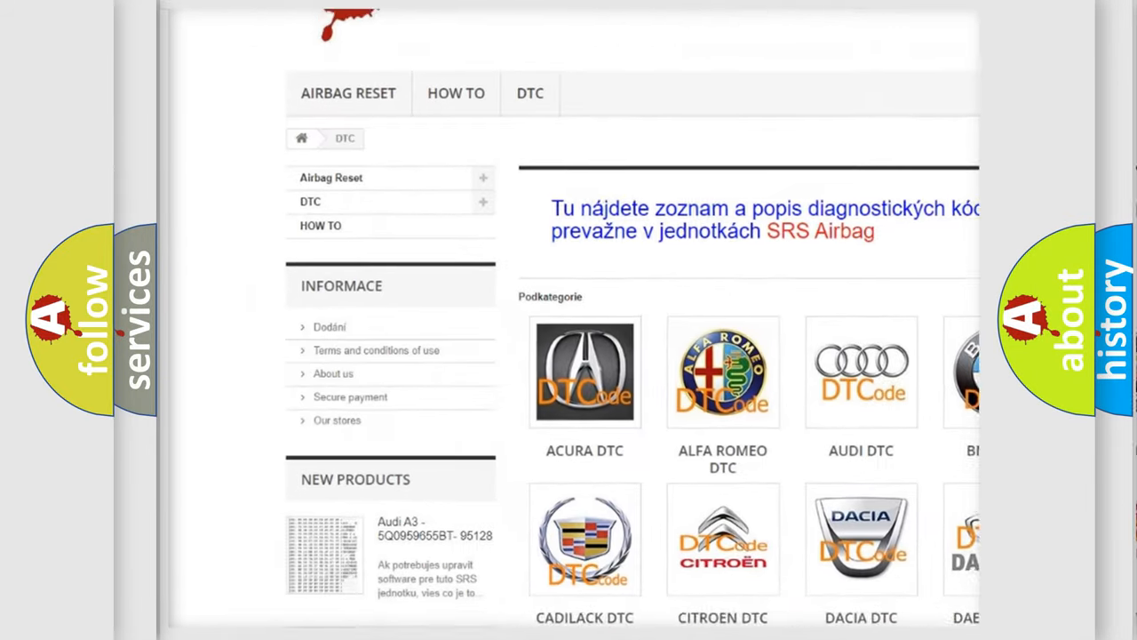
scroll("down", 3)
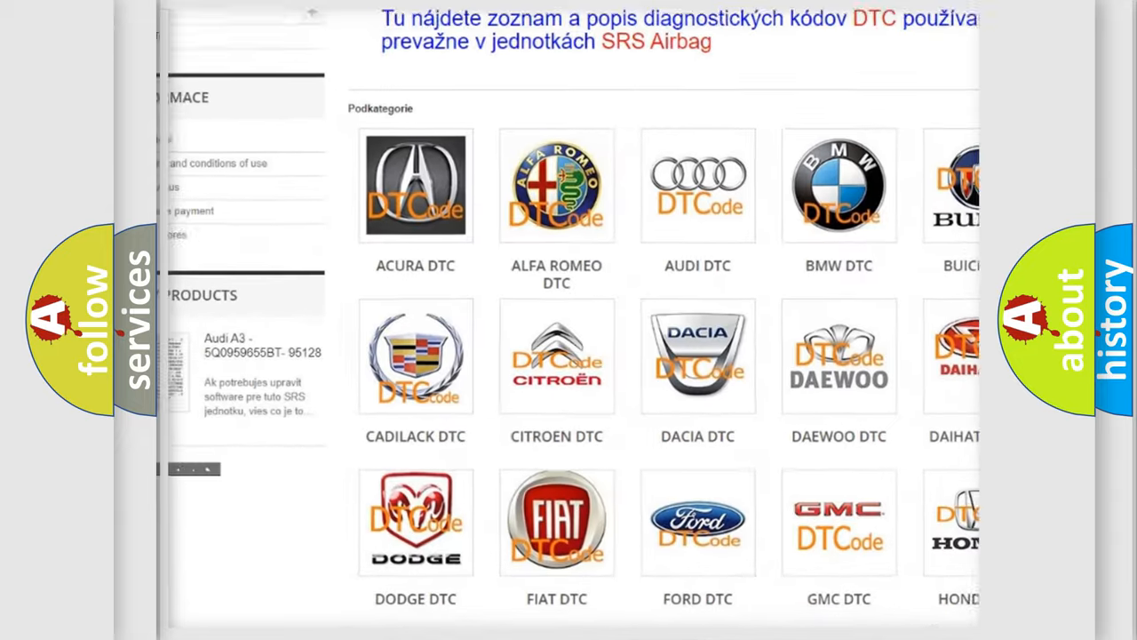
scroll("down", 3)
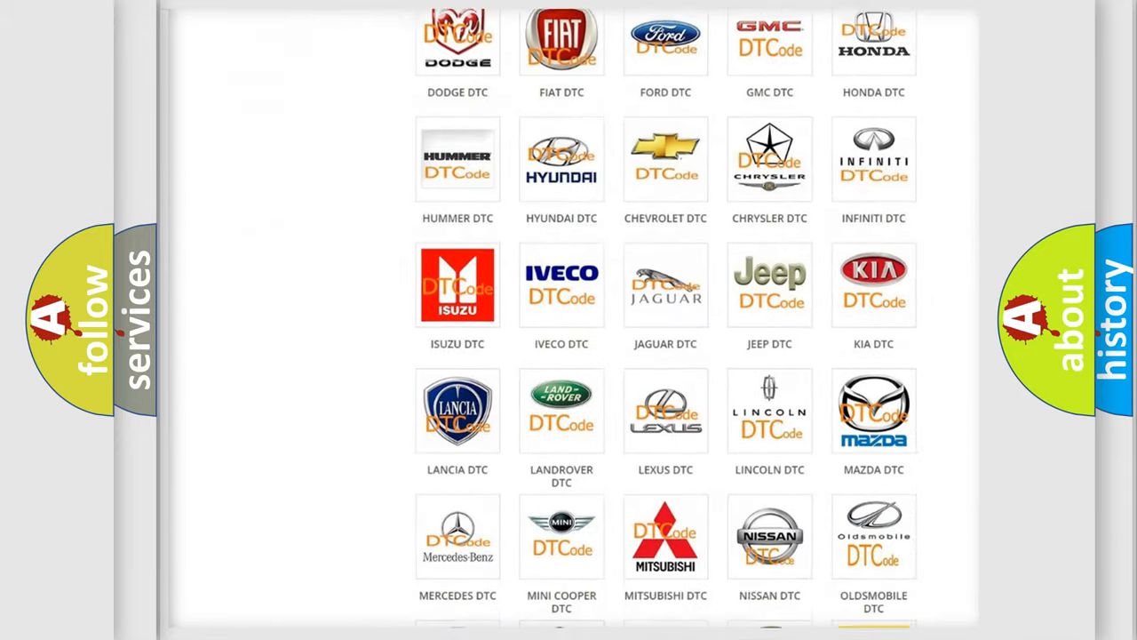
scroll("down", 3)
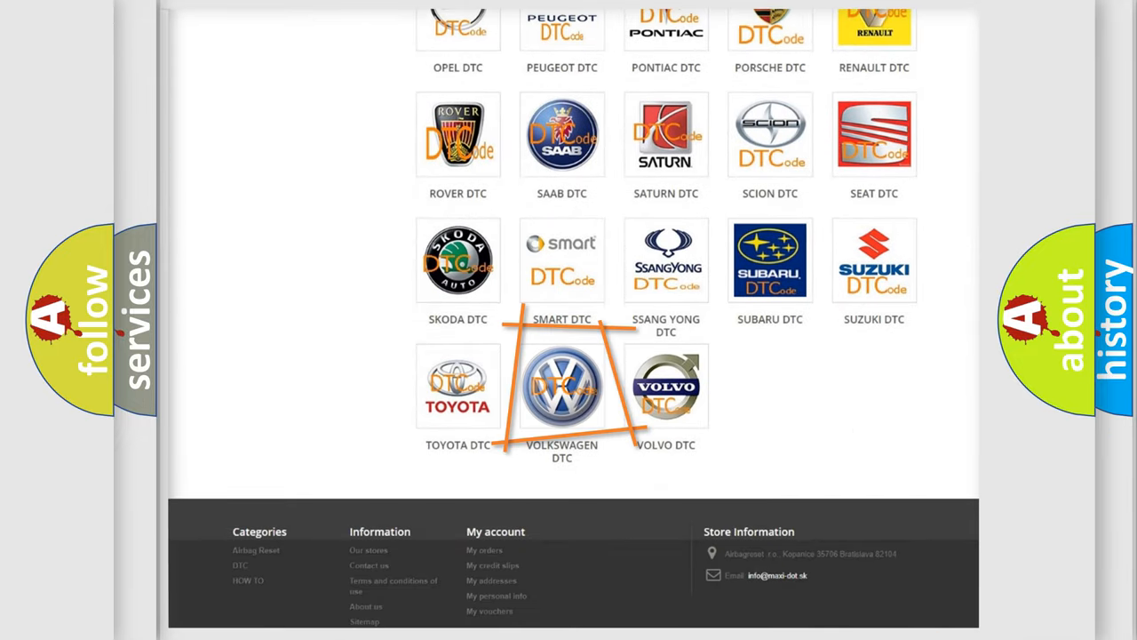